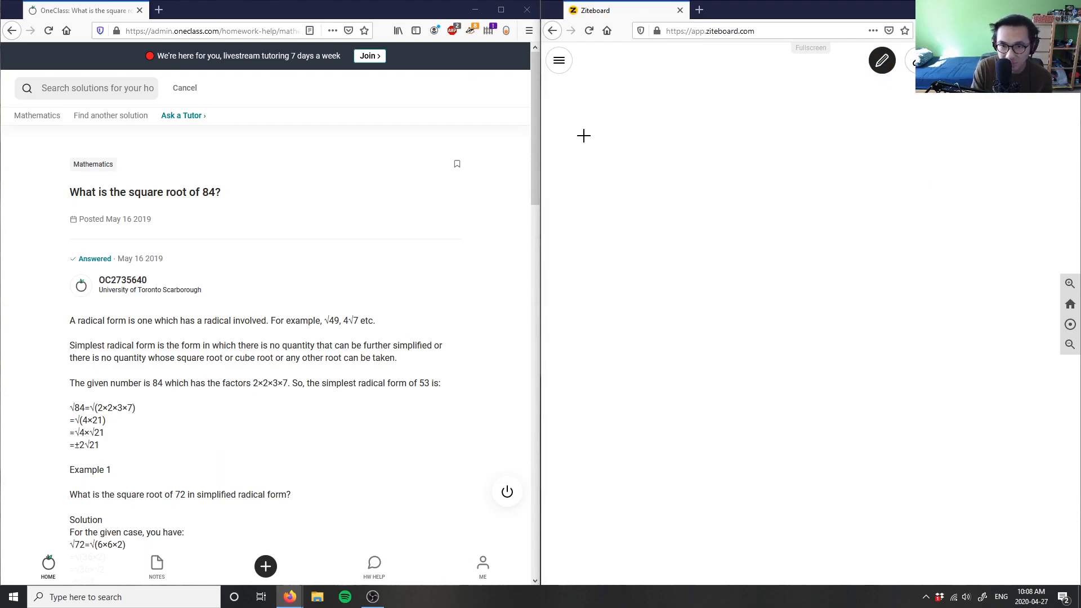
pyautogui.moveTo(577, 124)
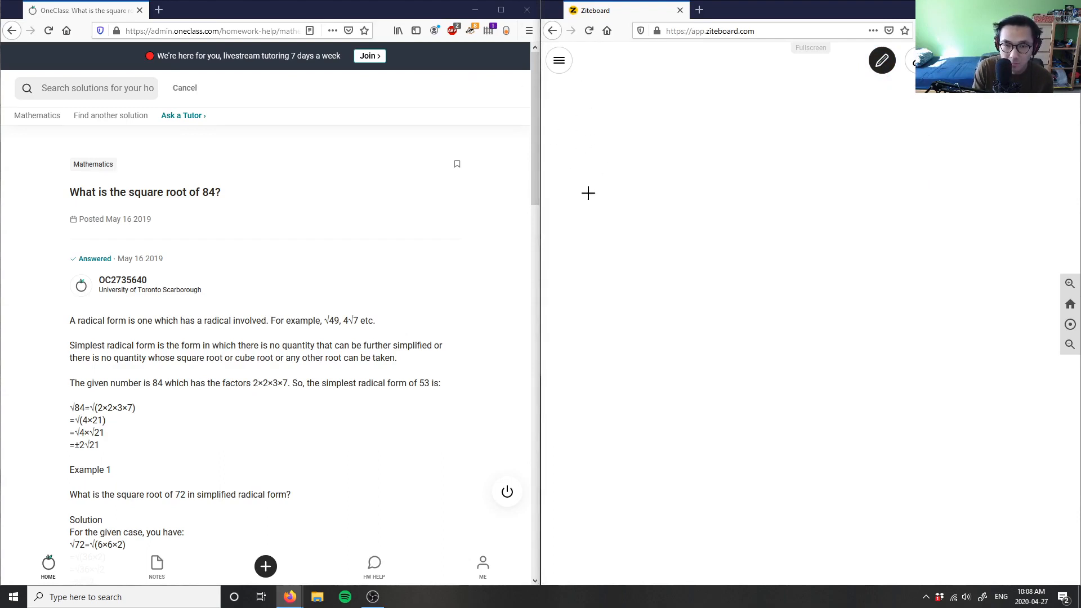
pyautogui.moveTo(595, 160)
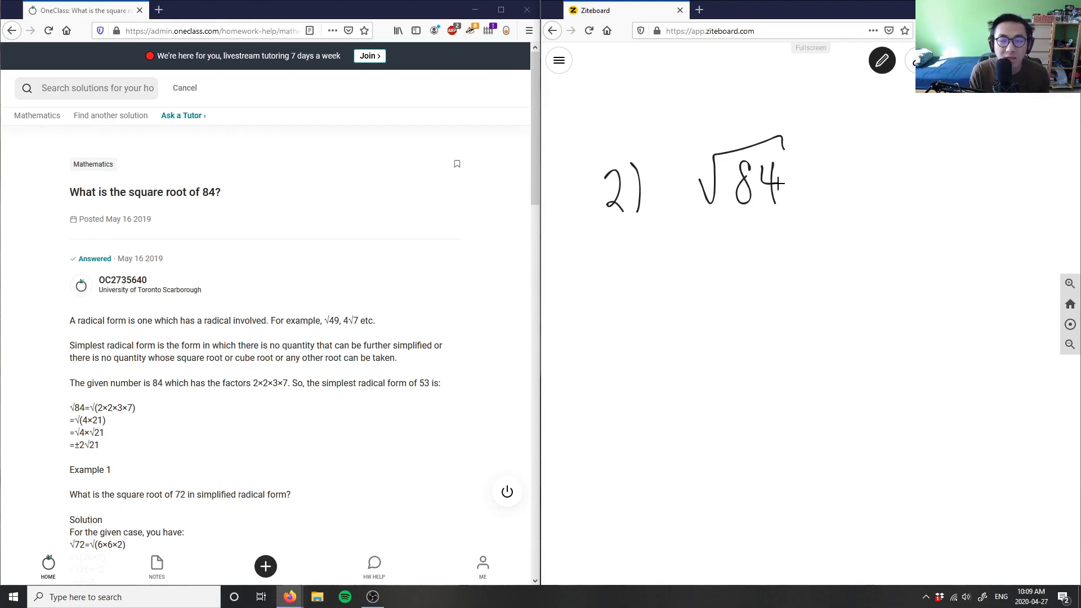
pyautogui.moveTo(755, 127)
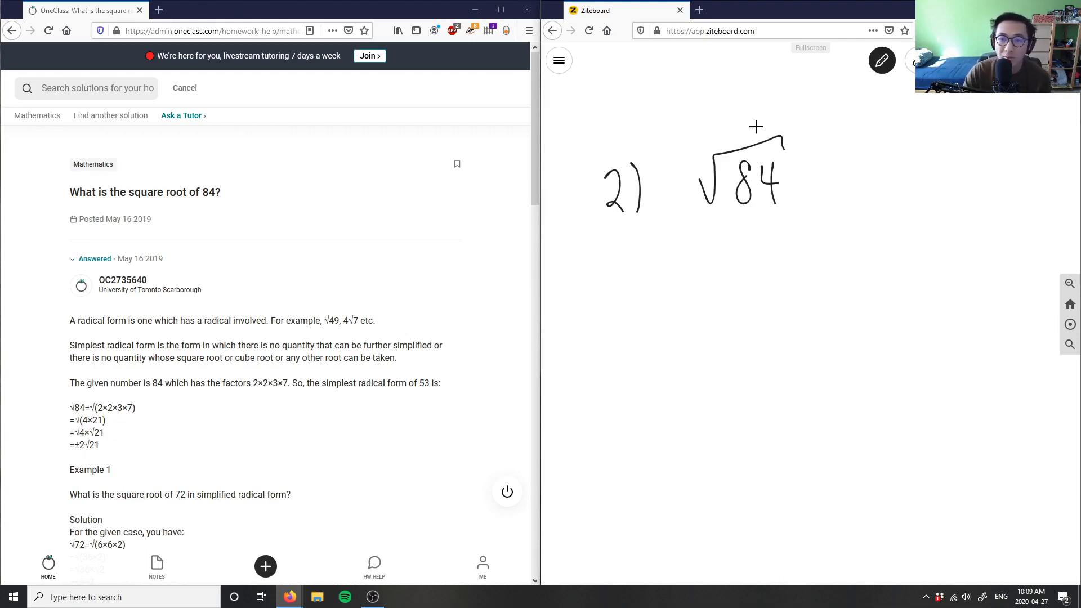
pyautogui.moveTo(794, 235)
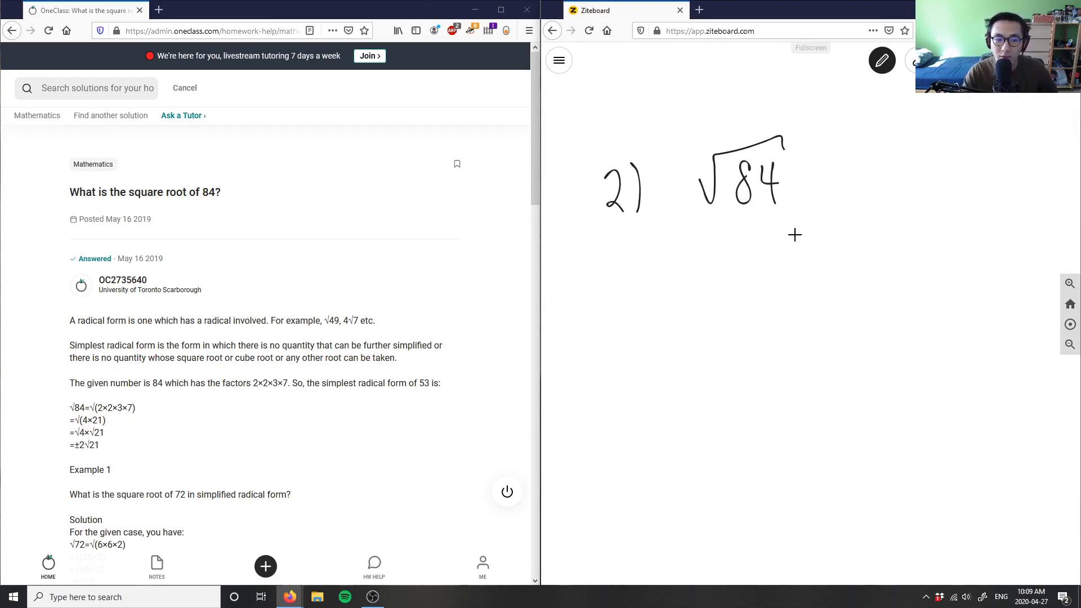
pyautogui.moveTo(810, 204)
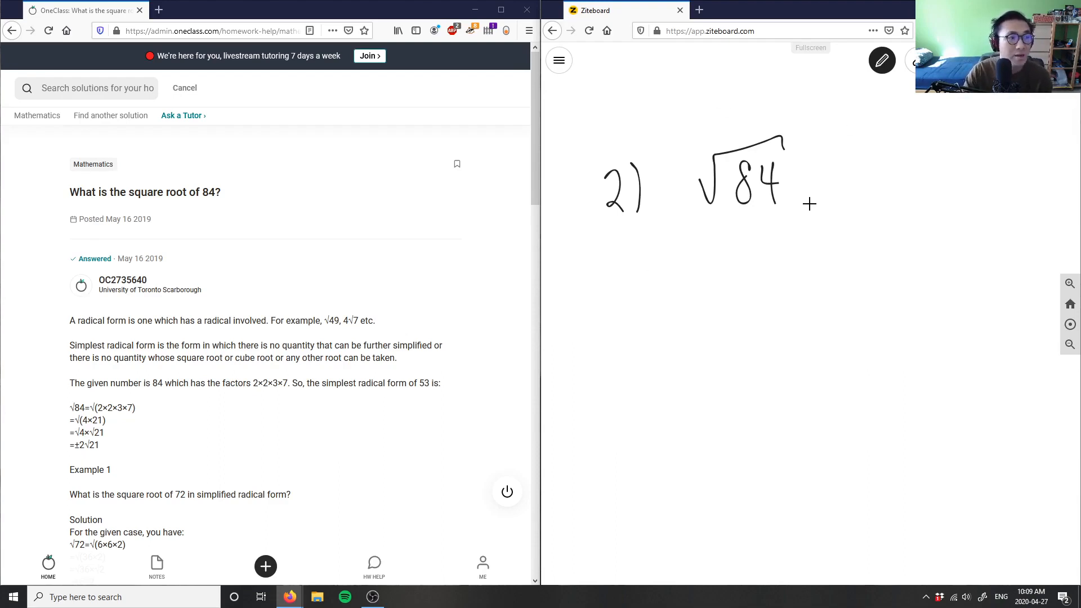
pyautogui.moveTo(847, 327)
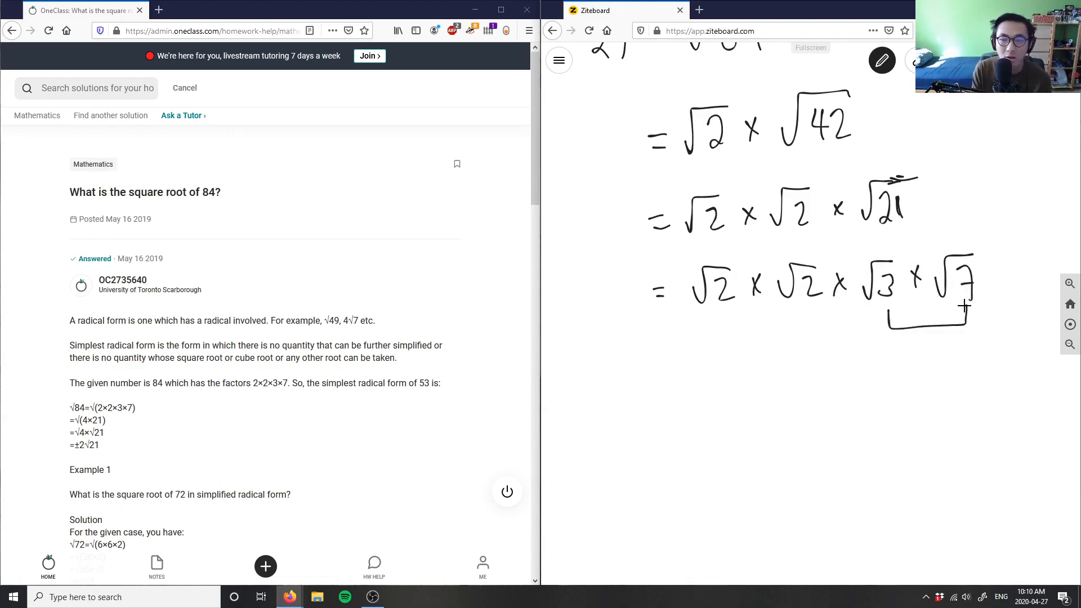
pyautogui.moveTo(710, 320)
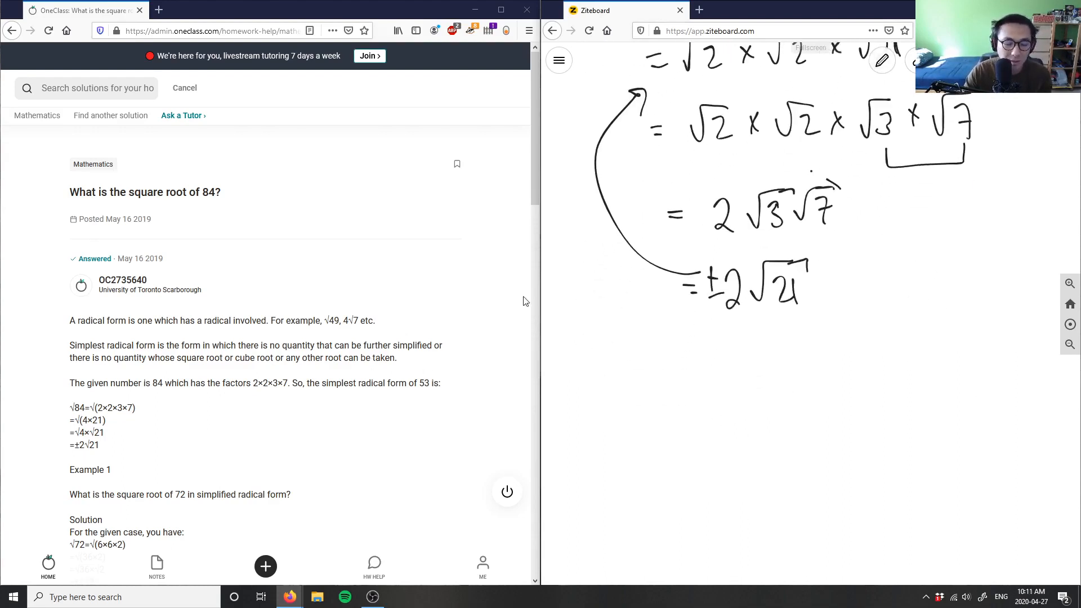
pyautogui.moveTo(120, 403)
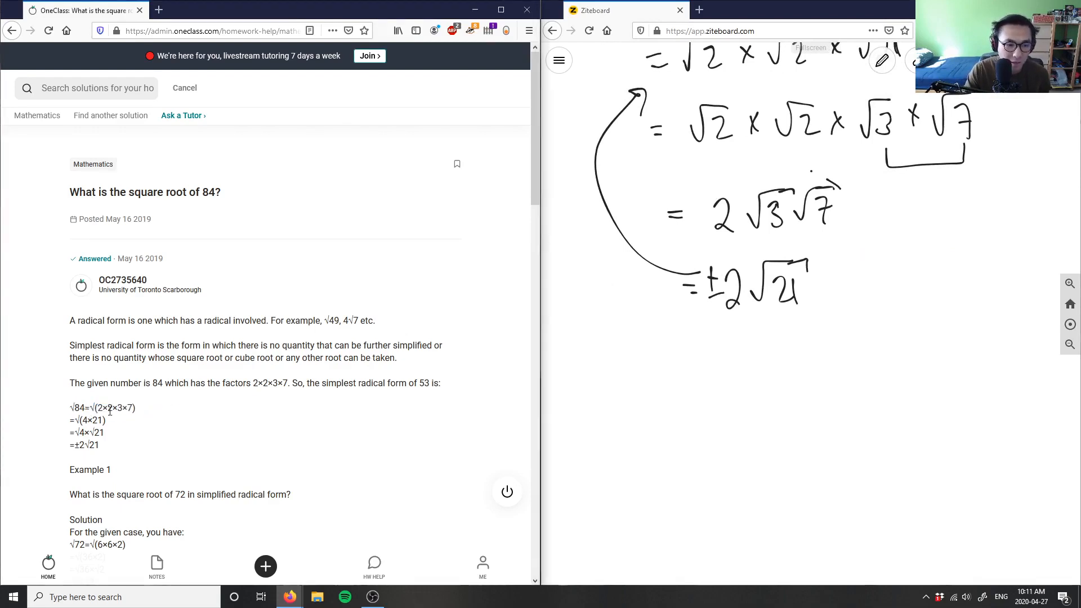
# Highlight the '2×2' pair inside √(2×2×3×7) in the solution's first line
pyautogui.doubleClick(104, 408)
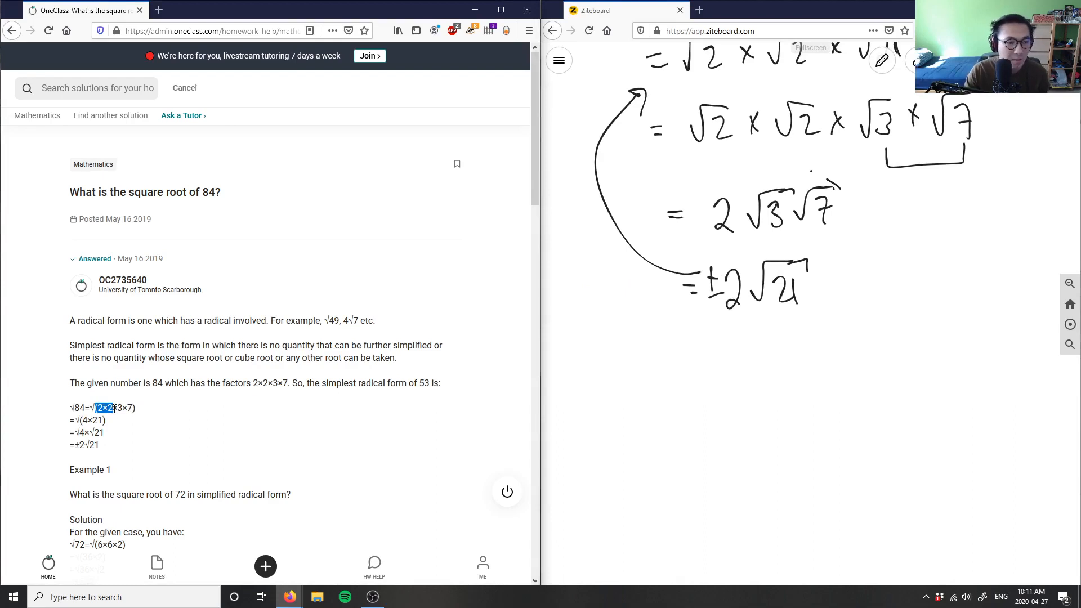
pyautogui.moveTo(430, 340)
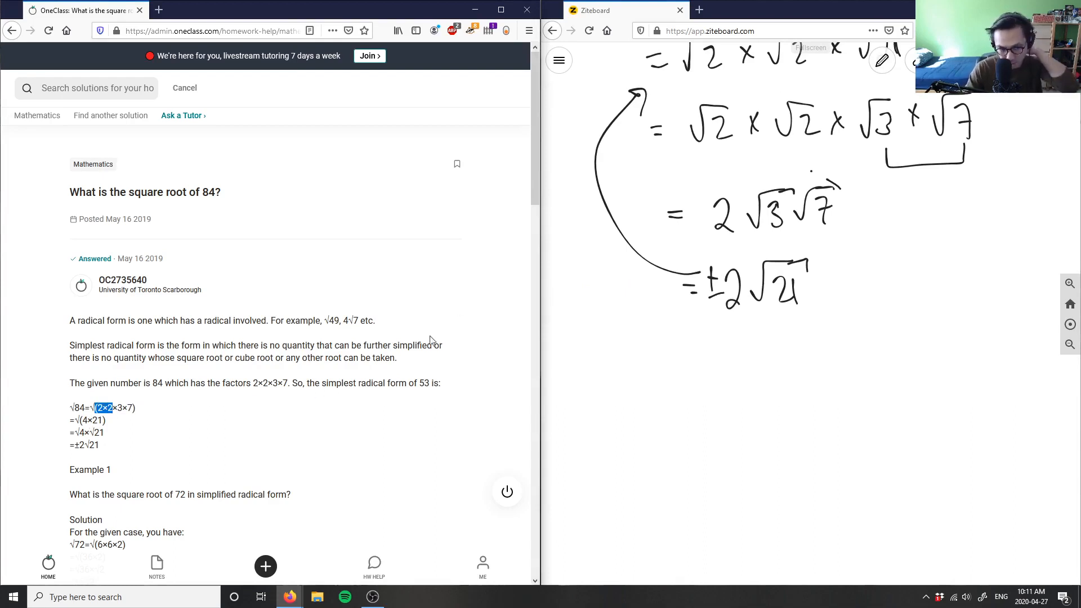
pyautogui.moveTo(396, 323)
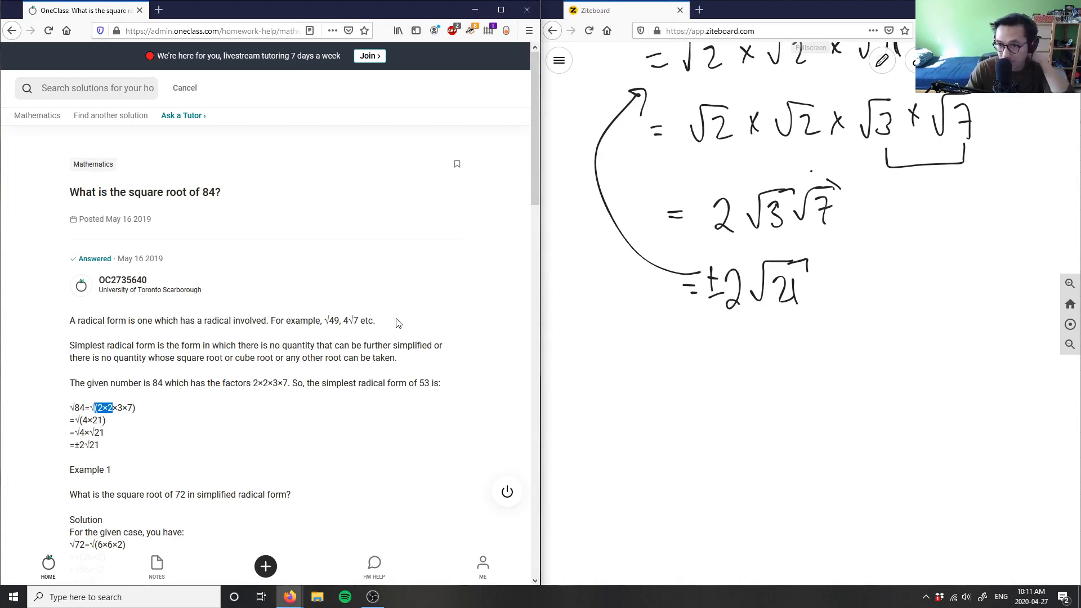
# Scroll to Verify solution and type the comment 'Great solution and answe'
pyautogui.scroll(-3)
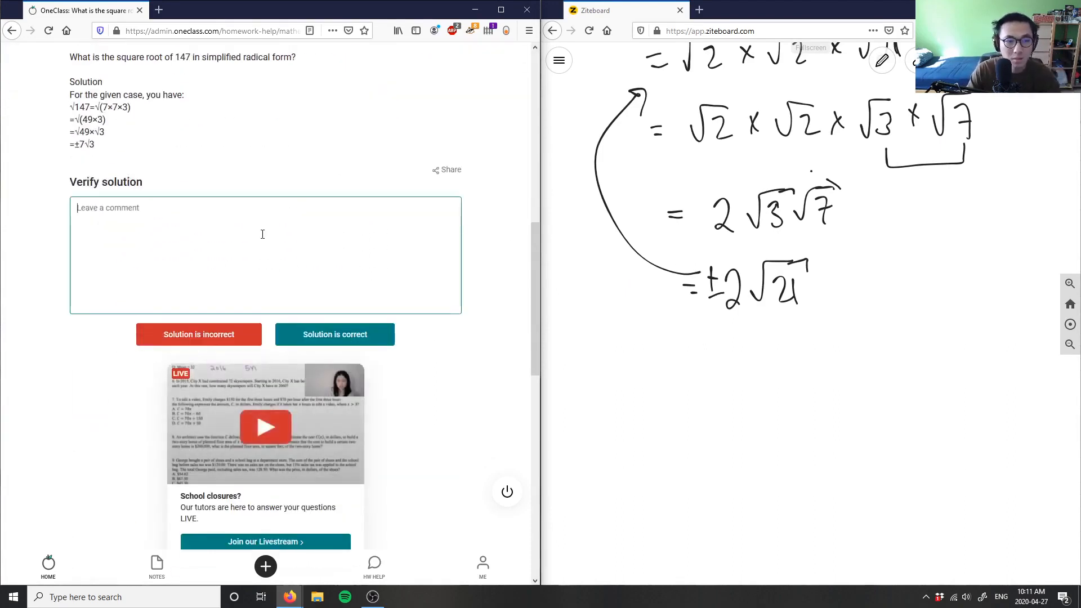
pyautogui.write('Great sol')
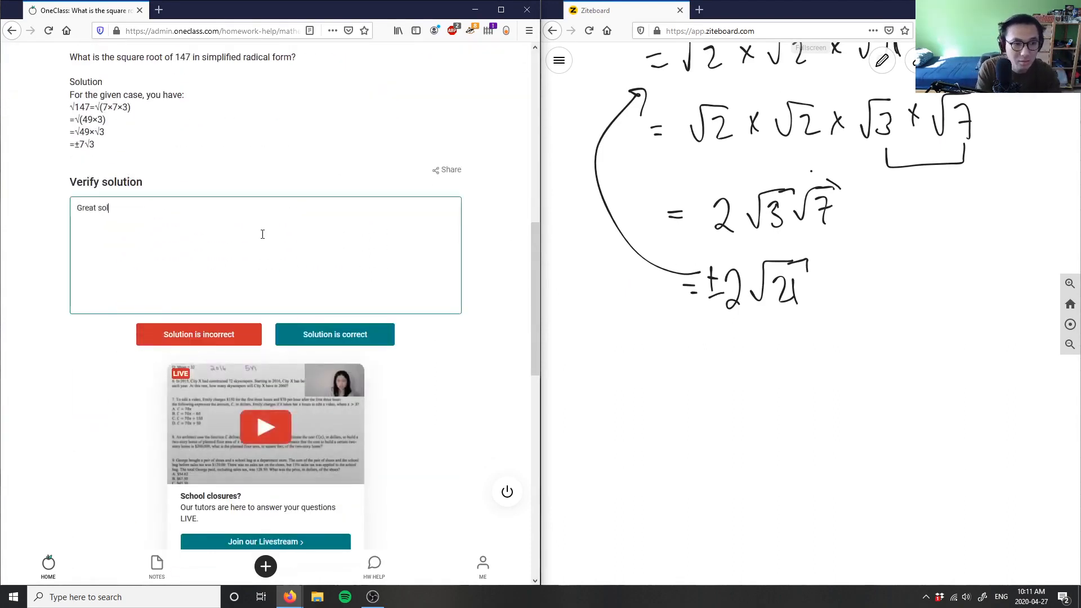
pyautogui.write('lution and answe')
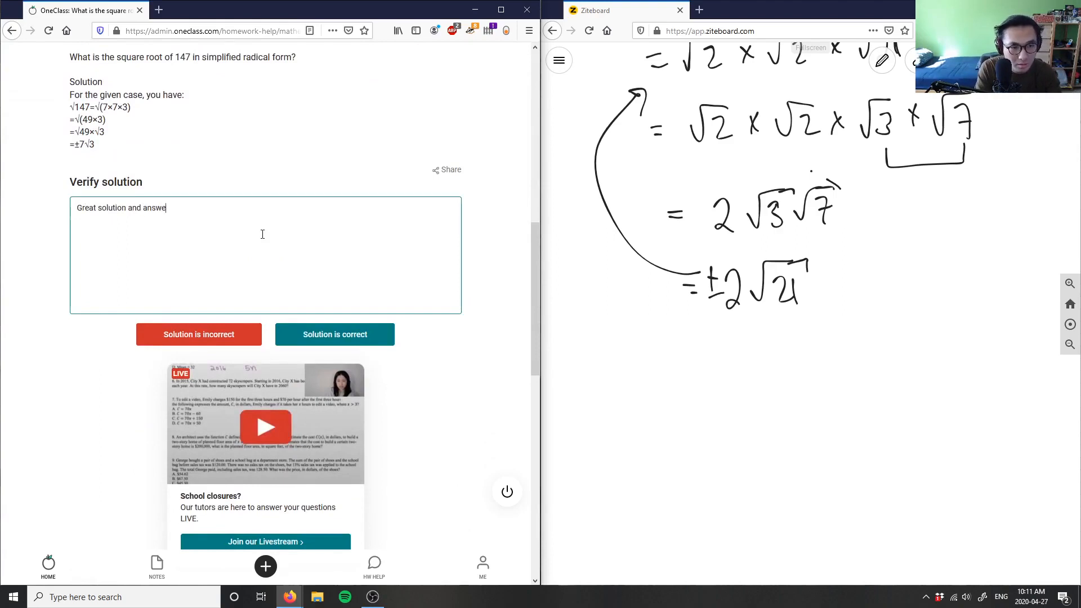